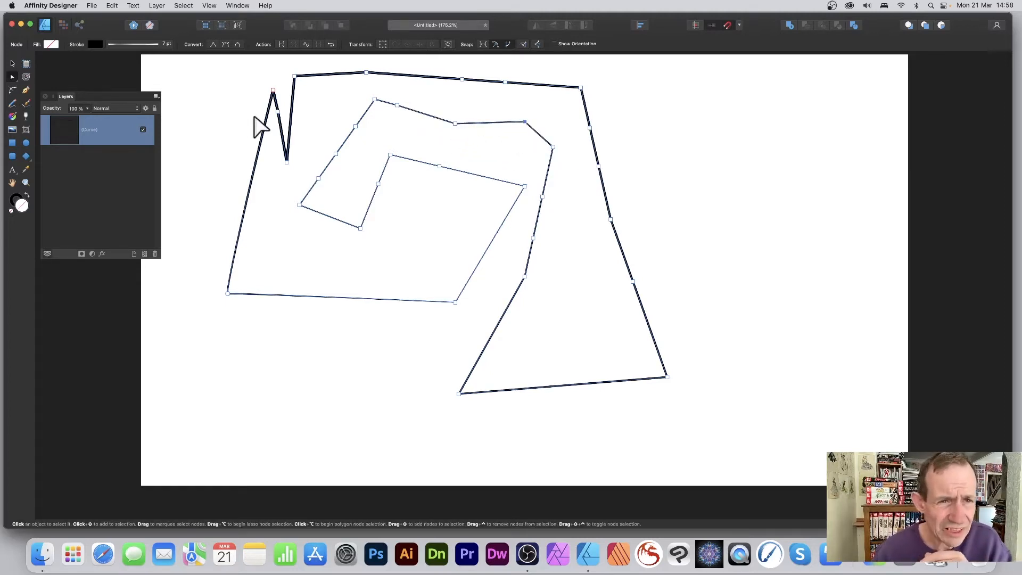
{"action": "mouse_move", "coordinate": [303, 215]}
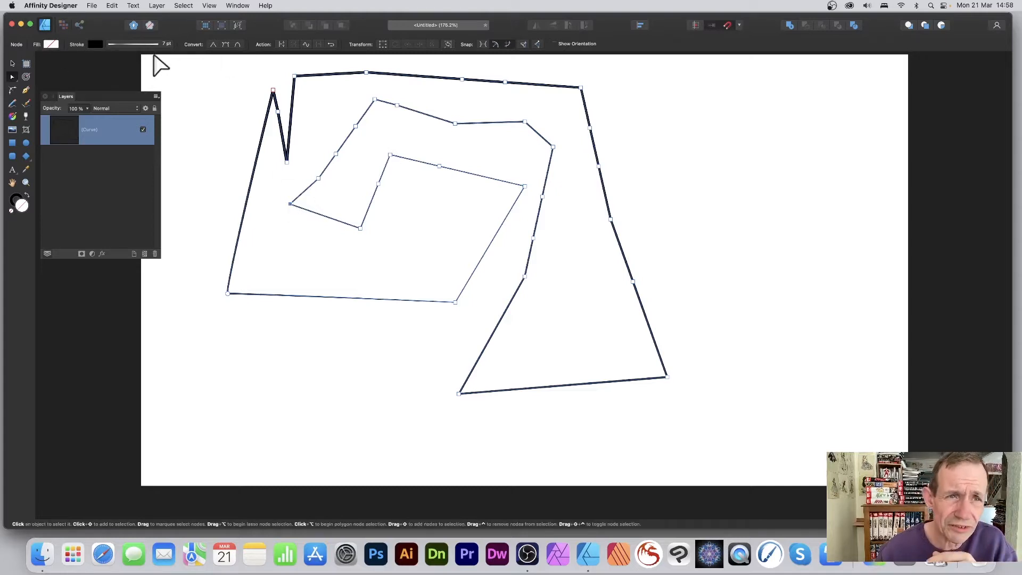
{"action": "mouse_move", "coordinate": [287, 58]}
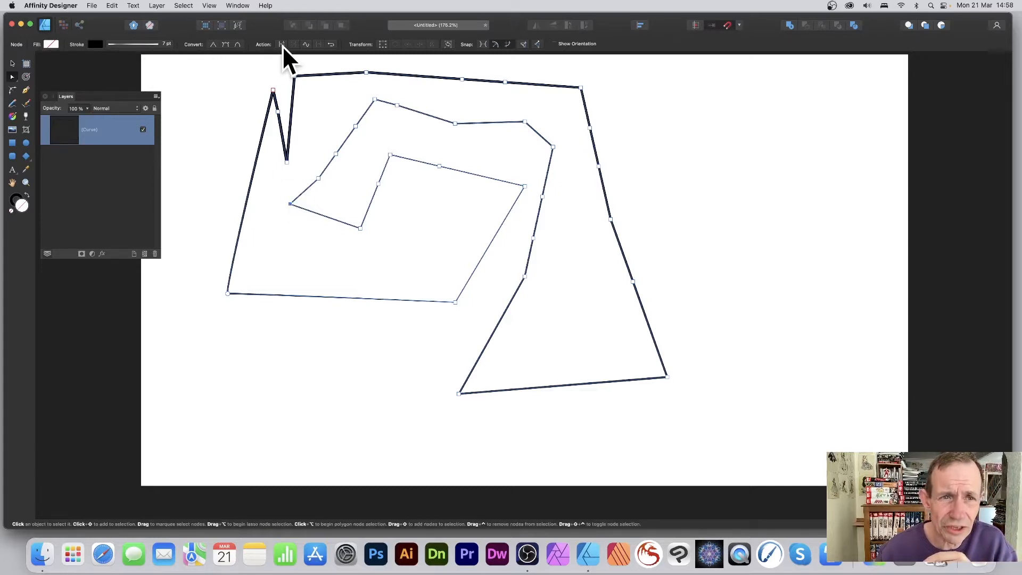
{"action": "mouse_move", "coordinate": [282, 52]}
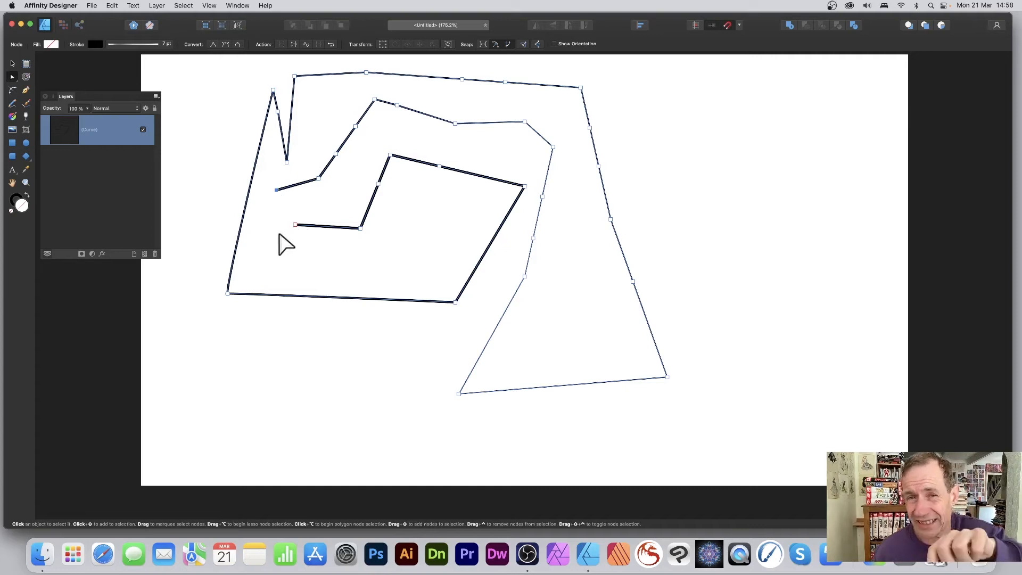
{"action": "mouse_move", "coordinate": [304, 242]}
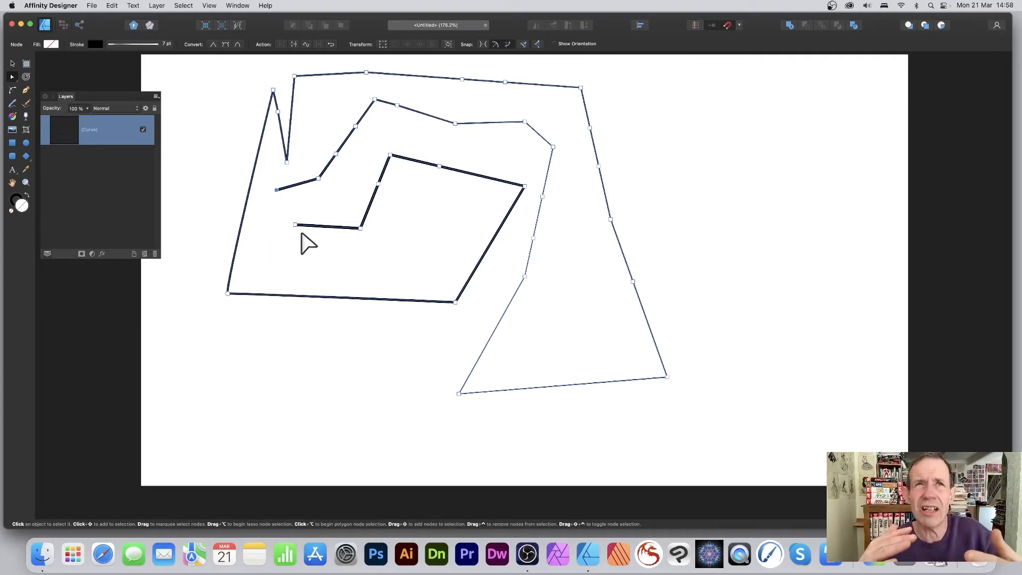
{"action": "mouse_move", "coordinate": [280, 190]}
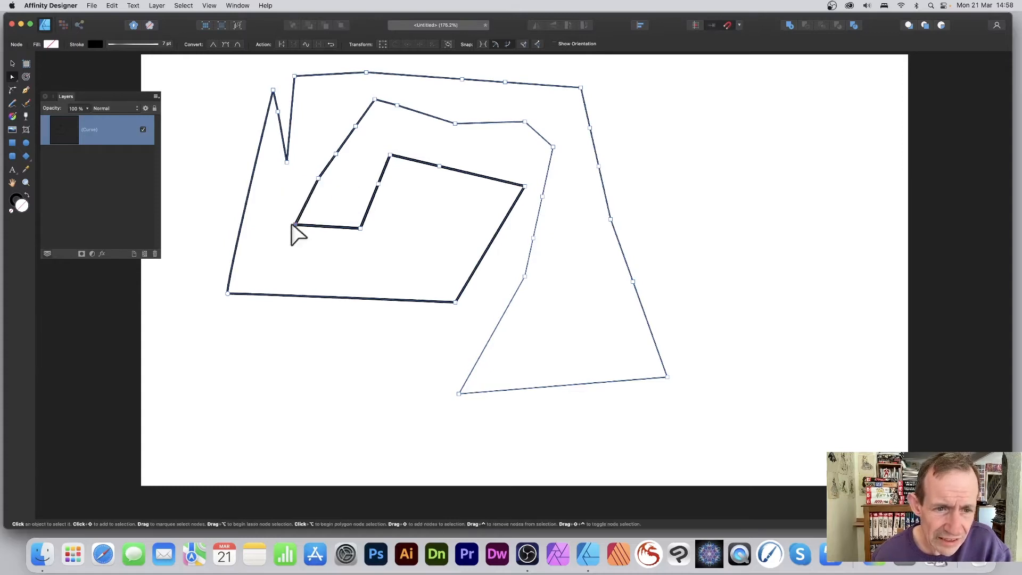
{"action": "mouse_move", "coordinate": [408, 215]}
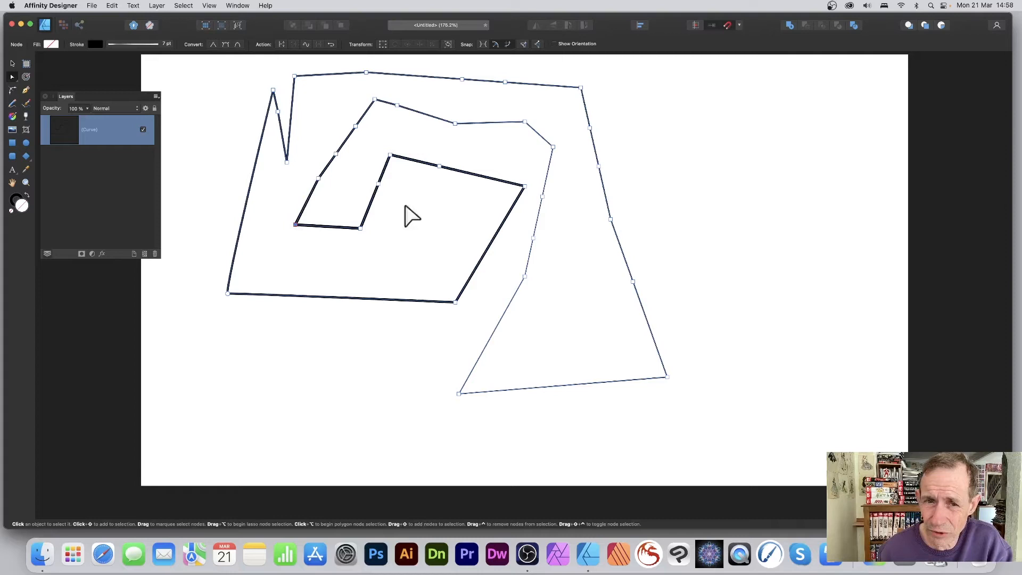
{"action": "mouse_move", "coordinate": [420, 268]}
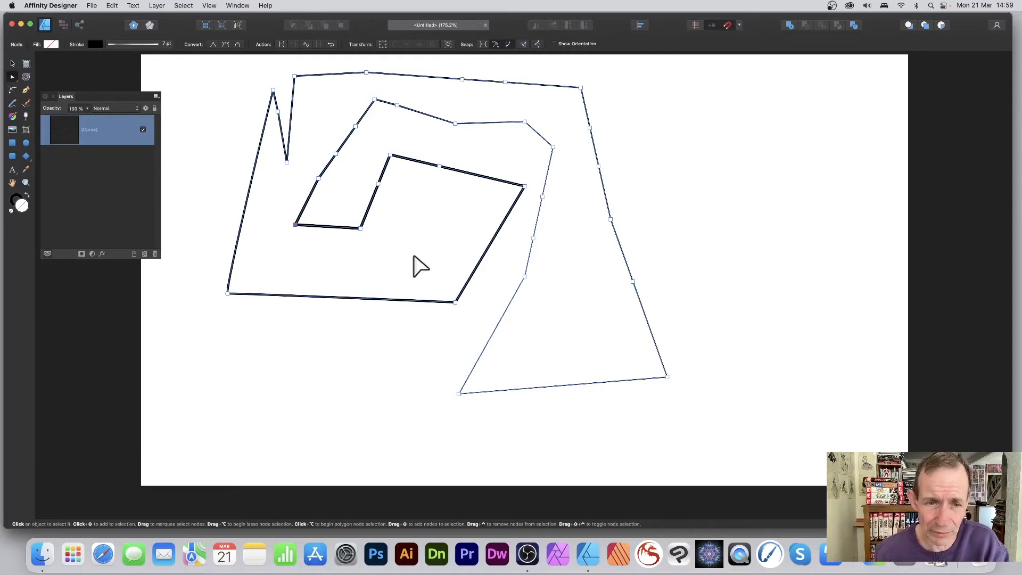
{"action": "mouse_move", "coordinate": [183, 53]}
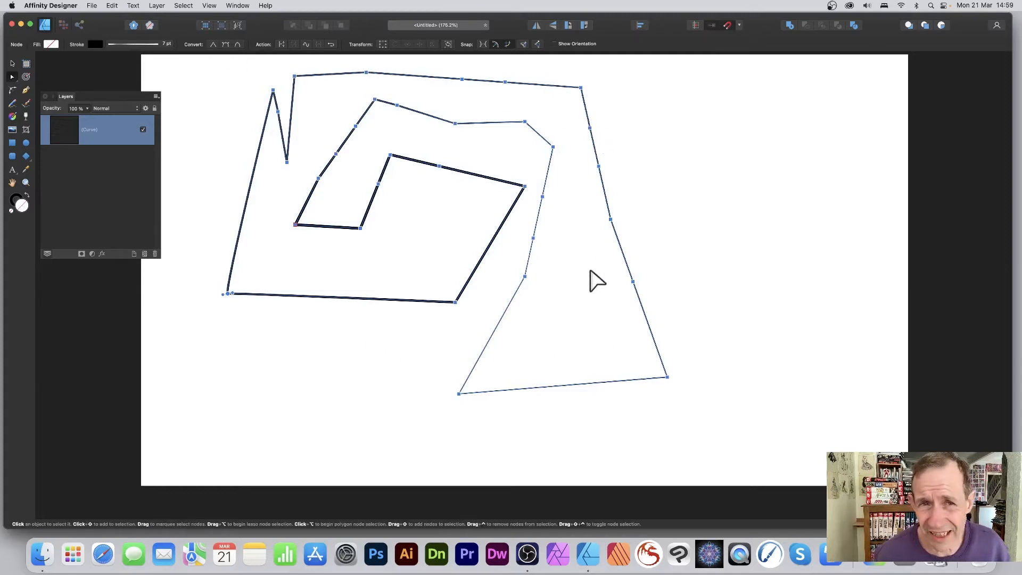
{"action": "mouse_move", "coordinate": [349, 13]}
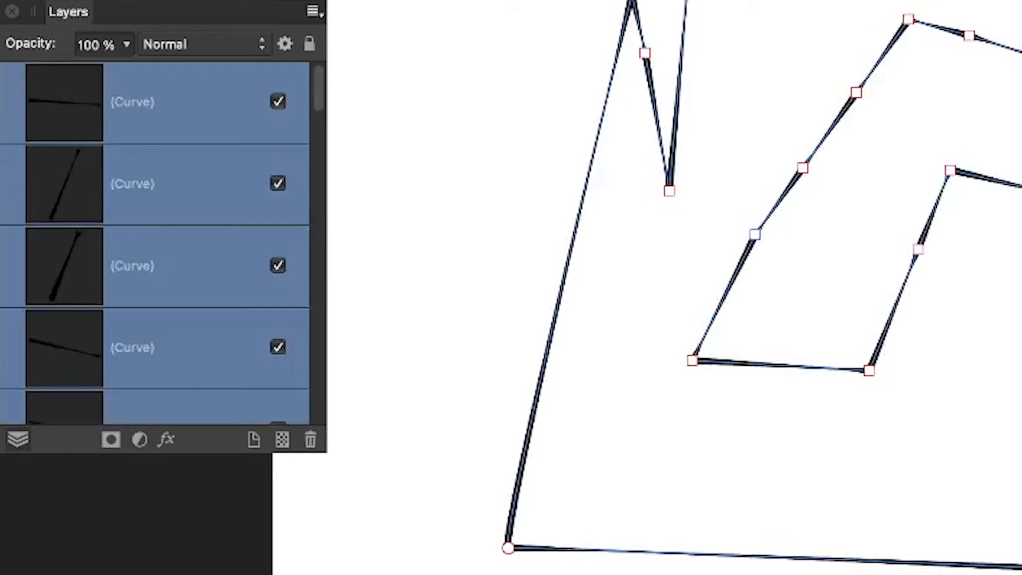
- Scroll the Layers panel to review the many new separate curve layers
{"action": "scroll", "scroll_direction": "down", "scroll_amount": 3}
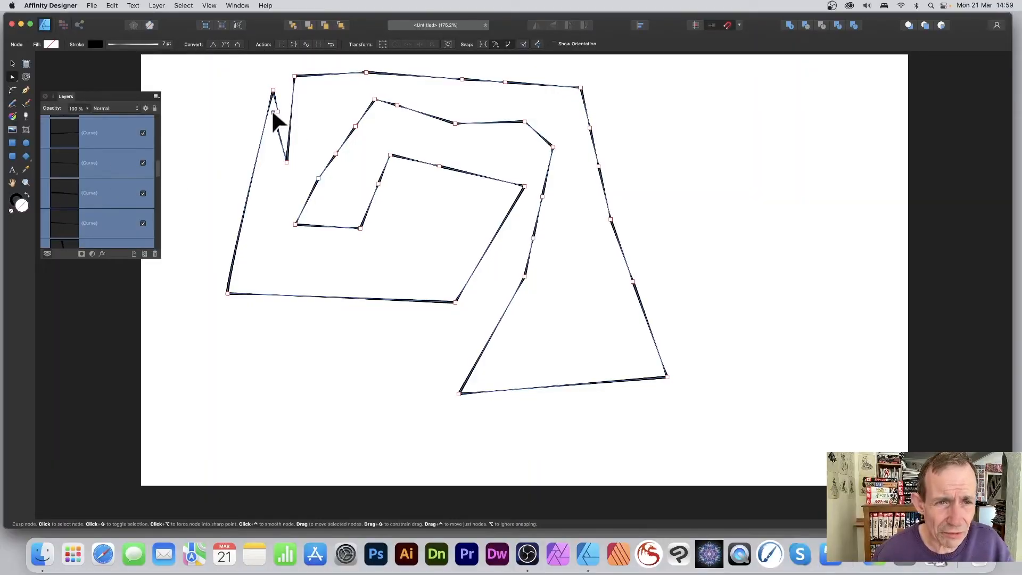
{"action": "mouse_move", "coordinate": [290, 150]}
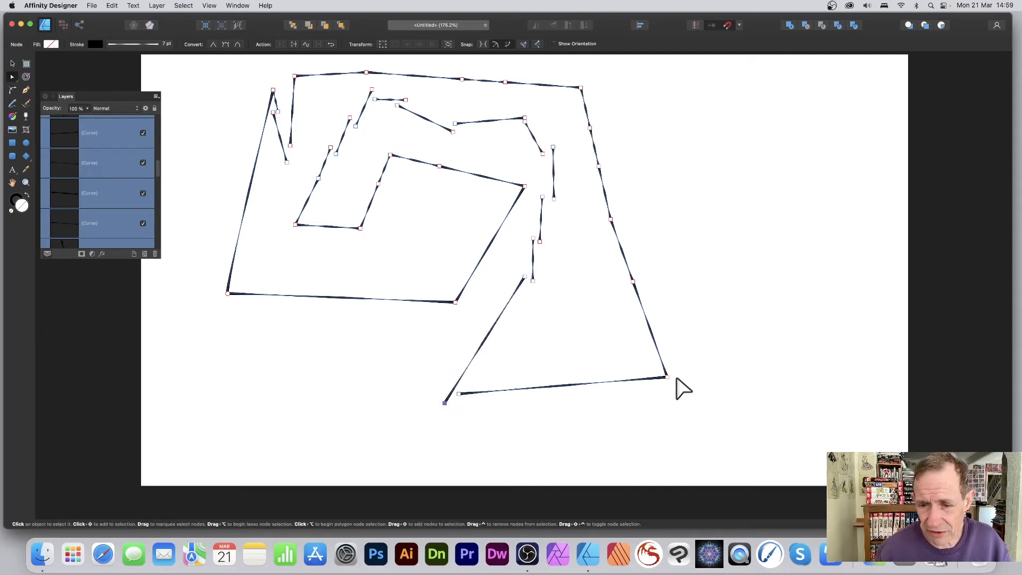
- Drag a curve piece away from its neighbour to open a visible gap
{"action": "left_click_drag", "start_coordinate": [665, 377], "coordinate": [676, 386]}
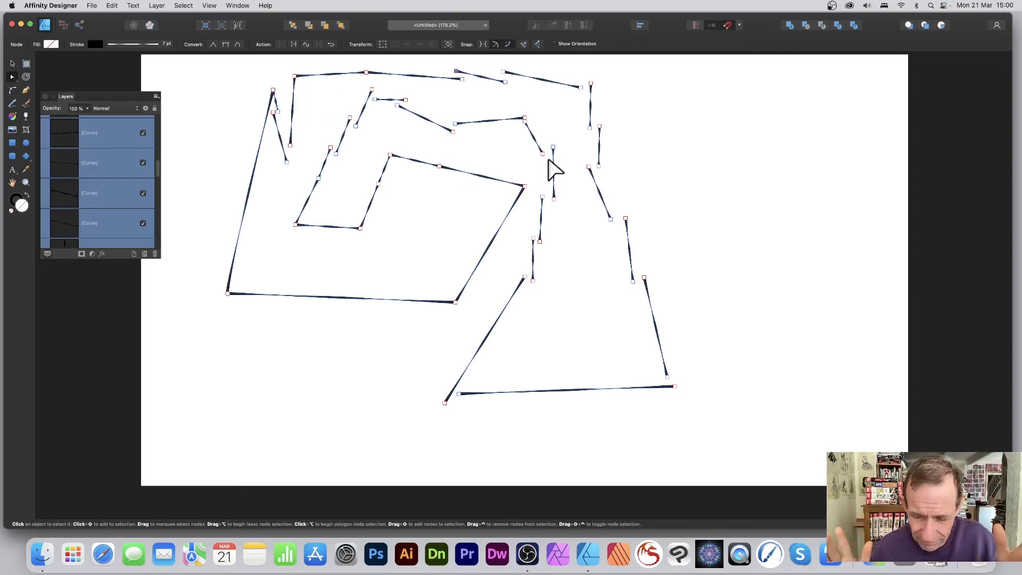
{"action": "mouse_move", "coordinate": [338, 144]}
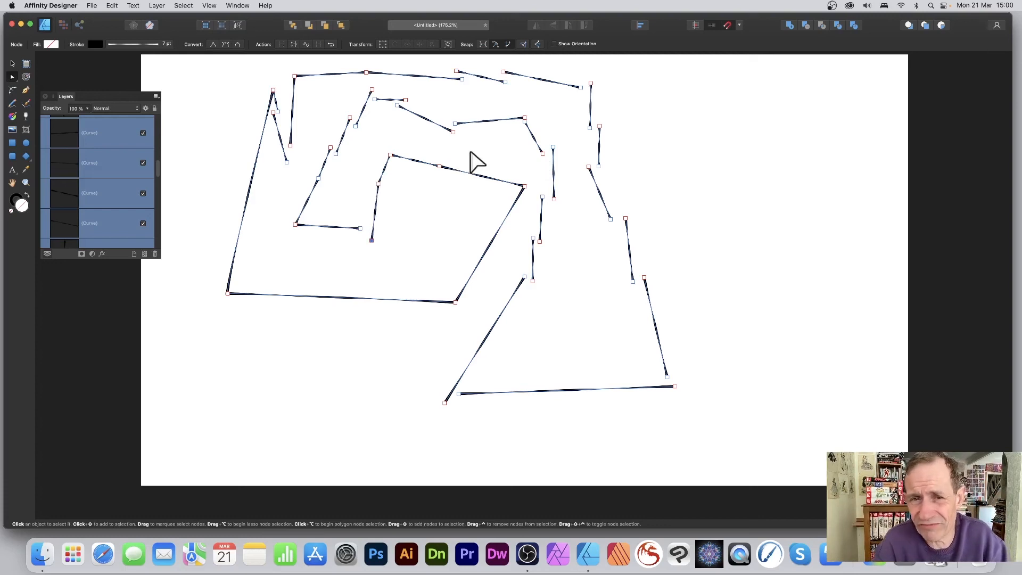
{"action": "mouse_move", "coordinate": [233, 62]}
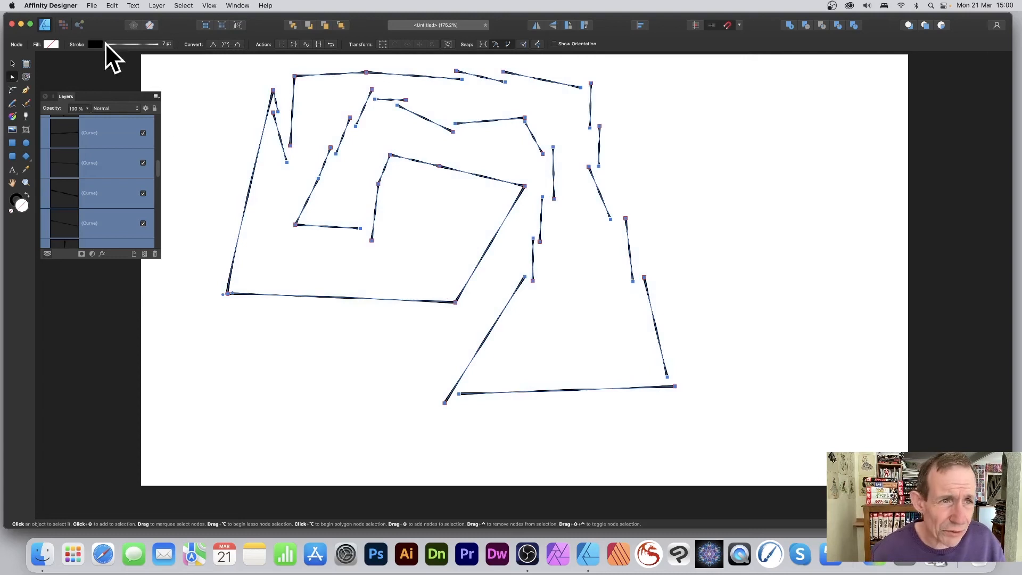
- Set all curves' stroke width to 9.5 pt and reshape the pressure graph to taper thickness
{"action": "left_click", "coordinate": [93, 44]}
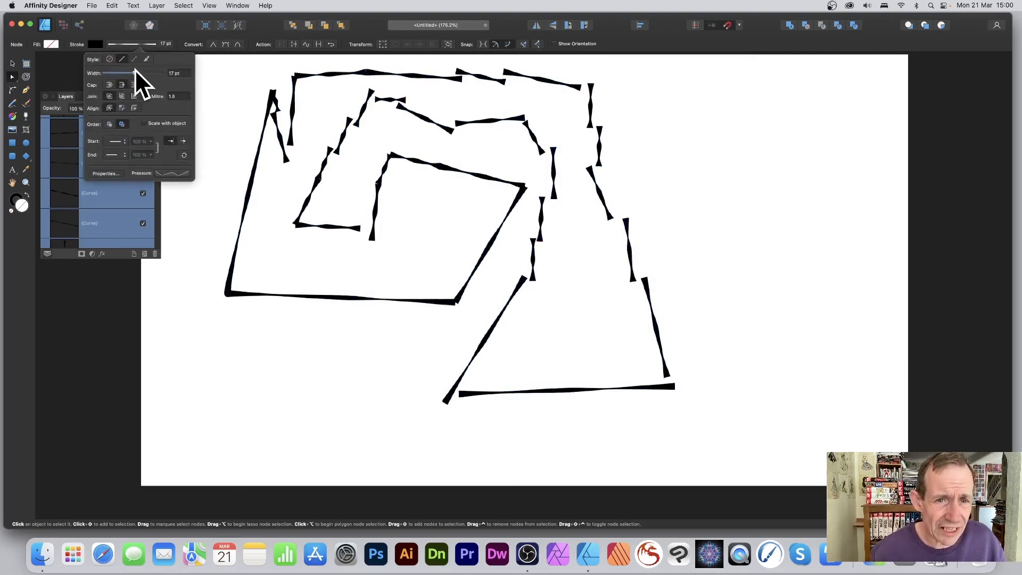
{"action": "left_click_drag", "start_coordinate": [135, 73], "coordinate": [127, 74]}
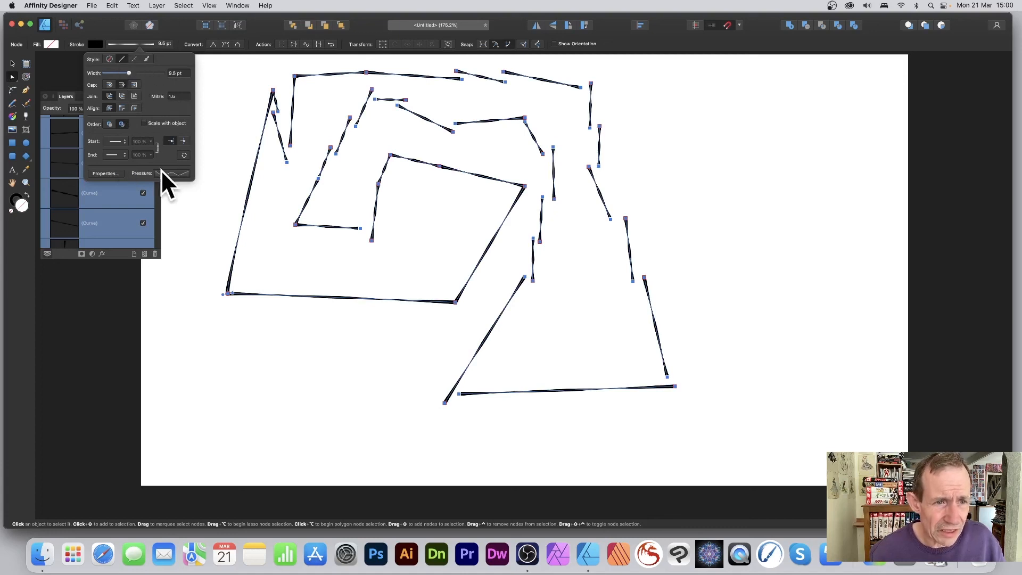
{"action": "left_click", "coordinate": [172, 173]}
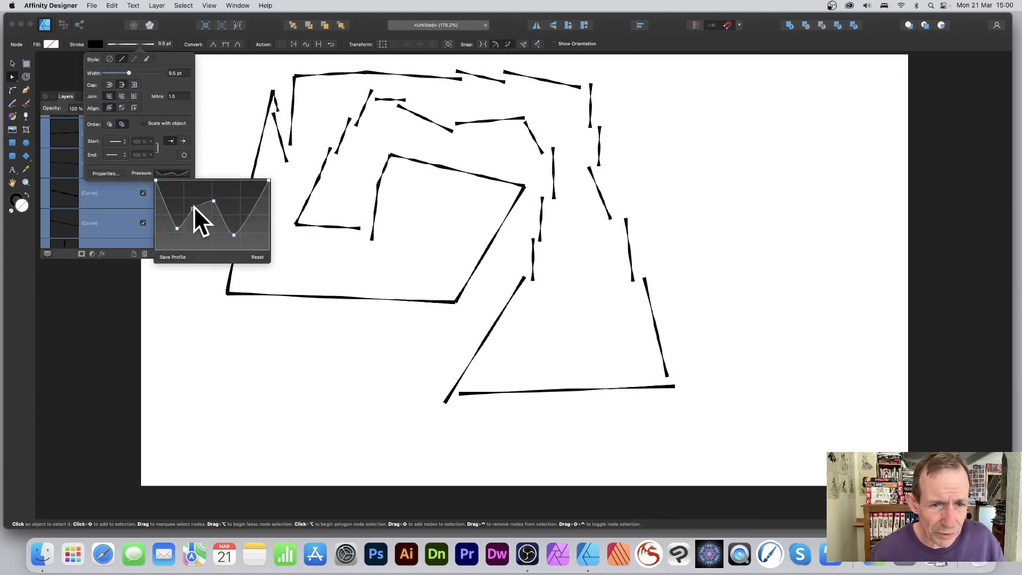
{"action": "left_click_drag", "start_coordinate": [199, 218], "coordinate": [237, 205]}
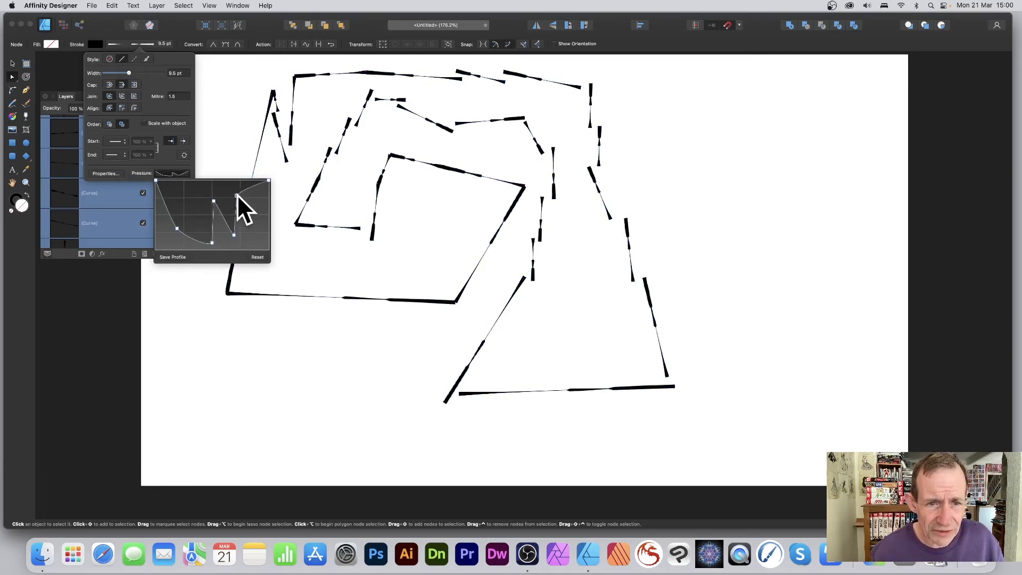